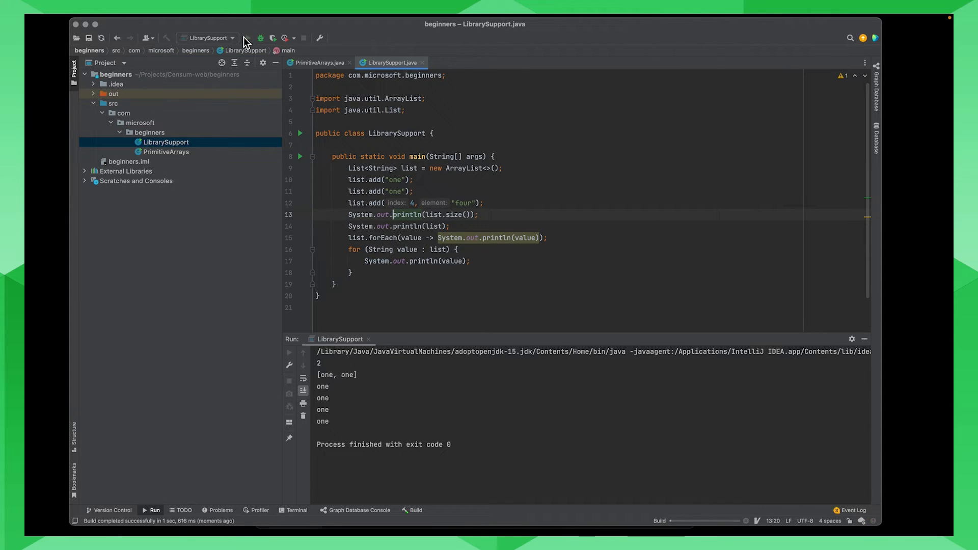
- Rerun LibrarySupport to show the IndexOutOfBoundsException for index 4 on size 2
{"action": "left_click", "coordinate": [248, 38]}
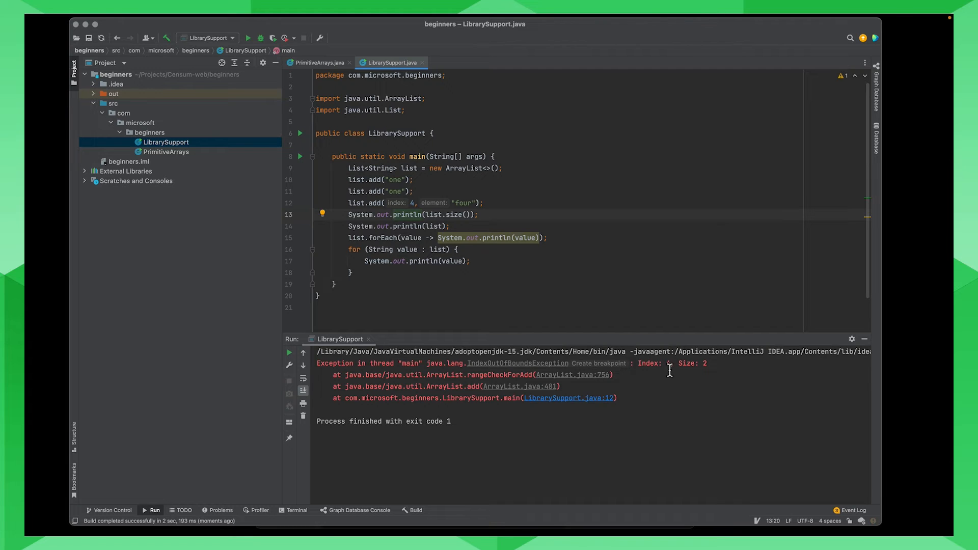